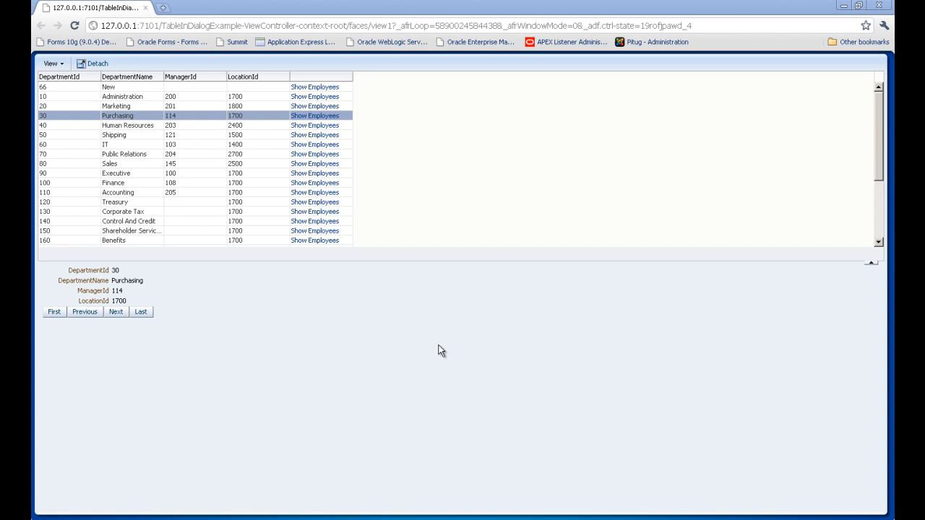
mouse_move(238, 252)
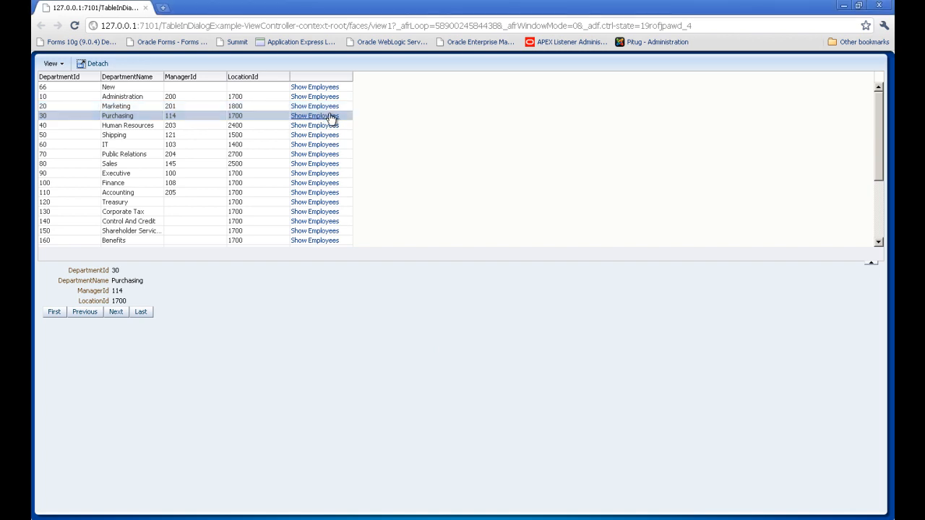
Show Purchasing's employees popup, then step from Executive to Finance and view the manager note.
click(316, 116)
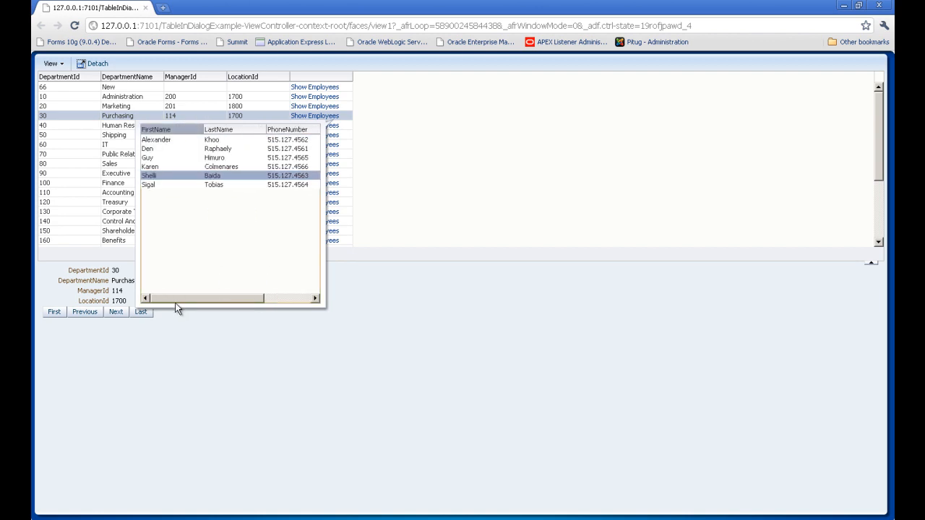
click(315, 173)
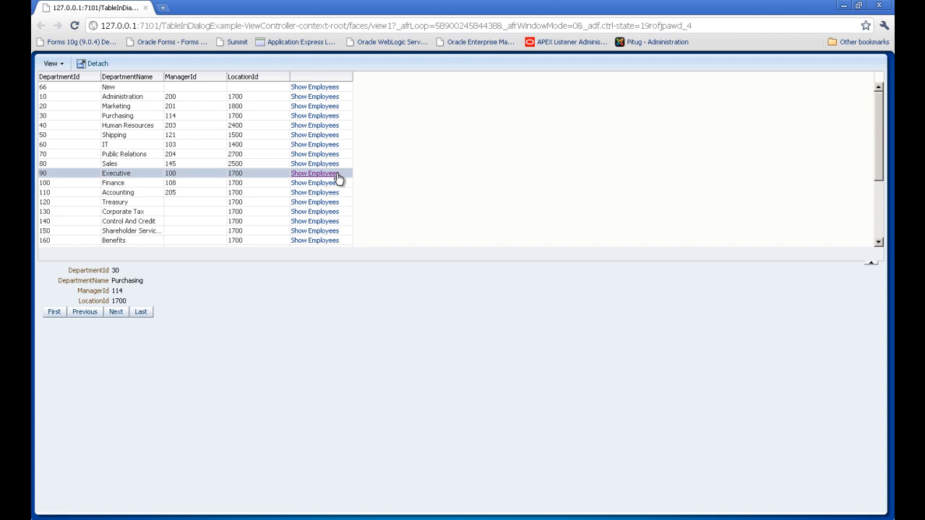
click(316, 173)
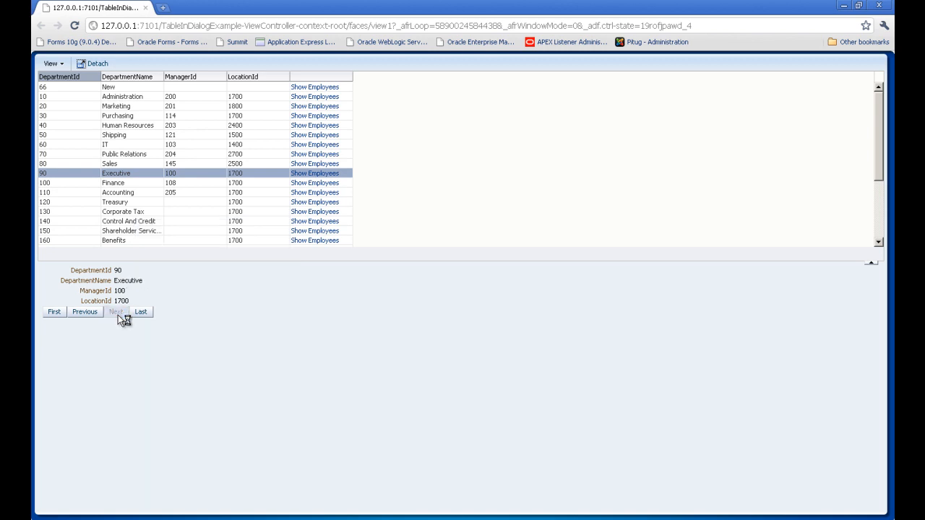
click(116, 312)
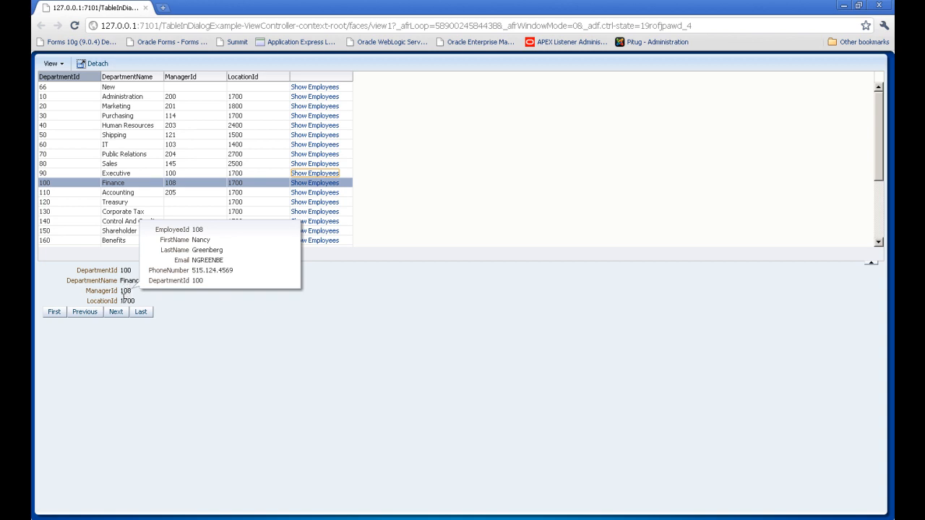
click(117, 192)
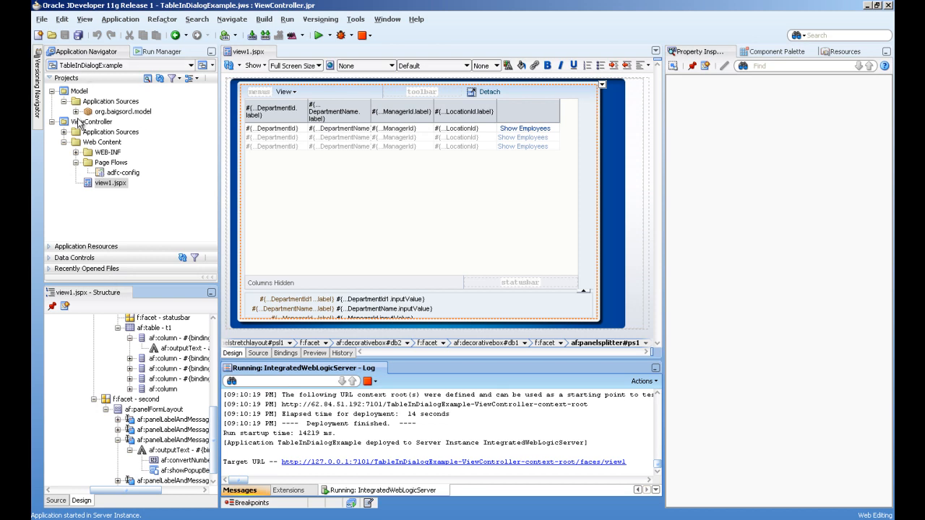
Expand the model package and open the DeptEmployees view object definition.
click(76, 111)
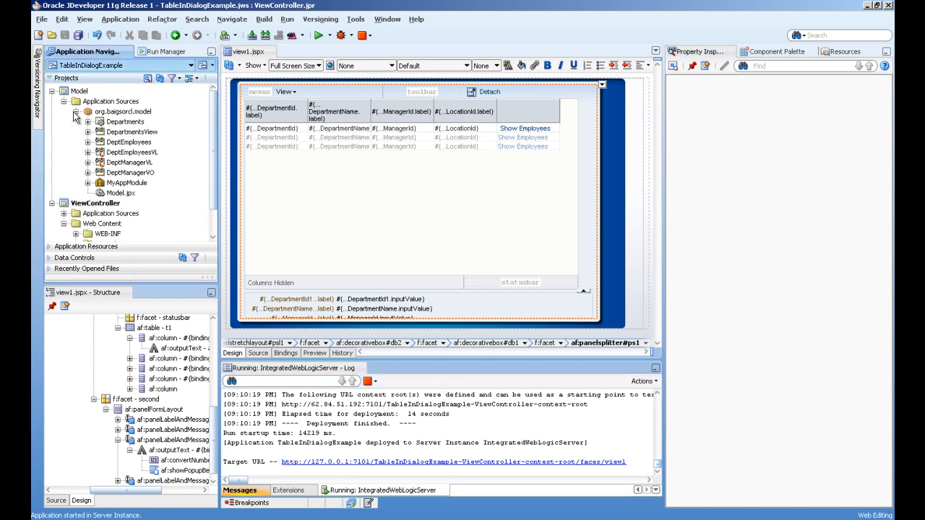
click(126, 122)
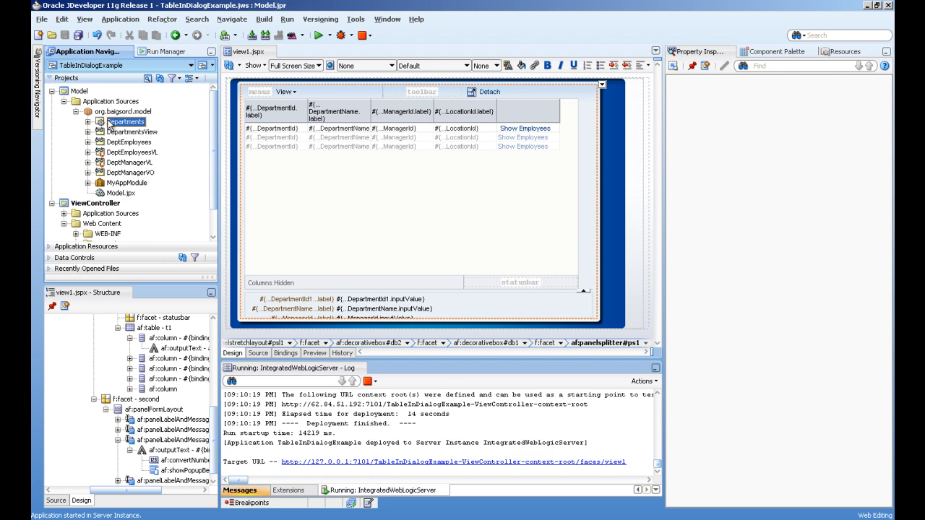
click(133, 132)
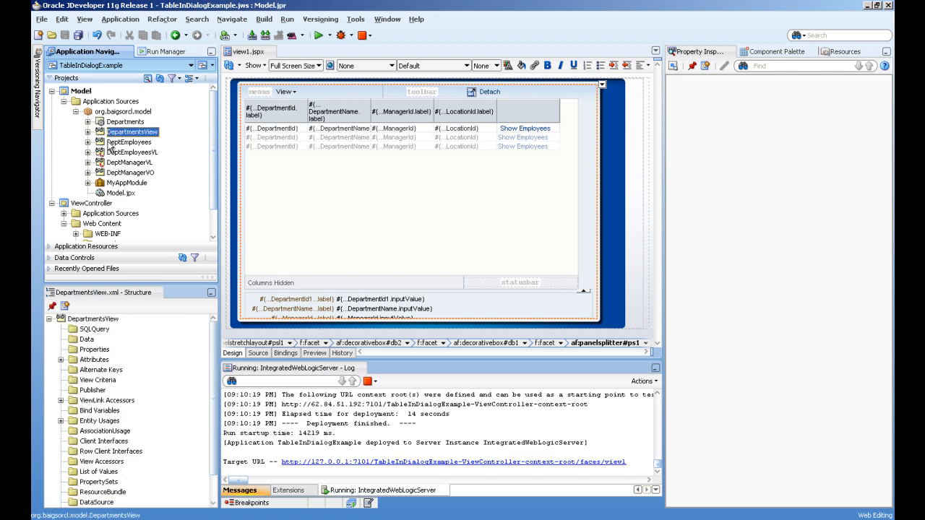
double_click(129, 141)
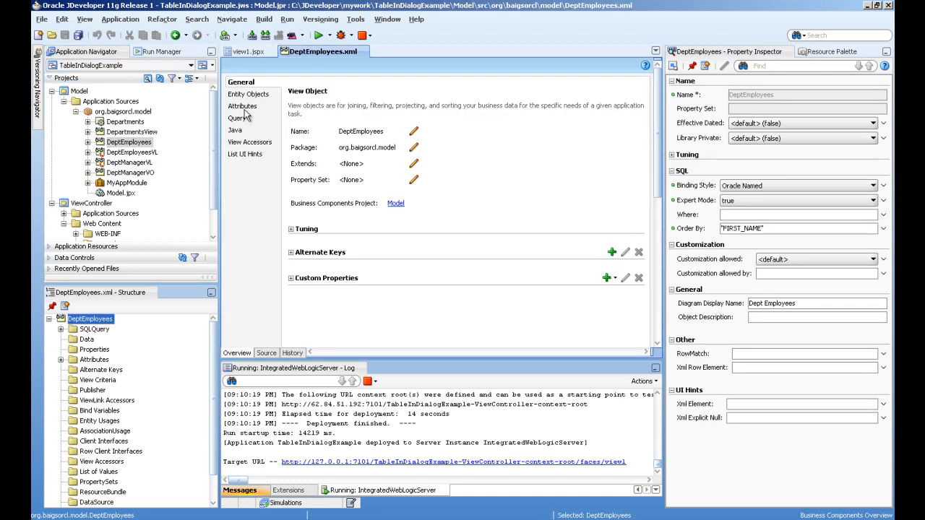
Review the DeptEmployees SQL query and the view object's view accessors.
click(237, 119)
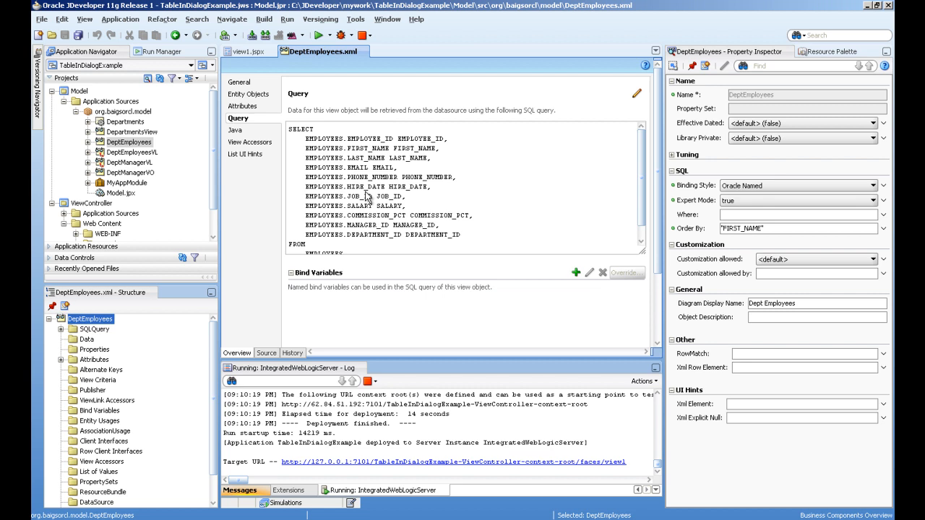
scroll(down, 3)
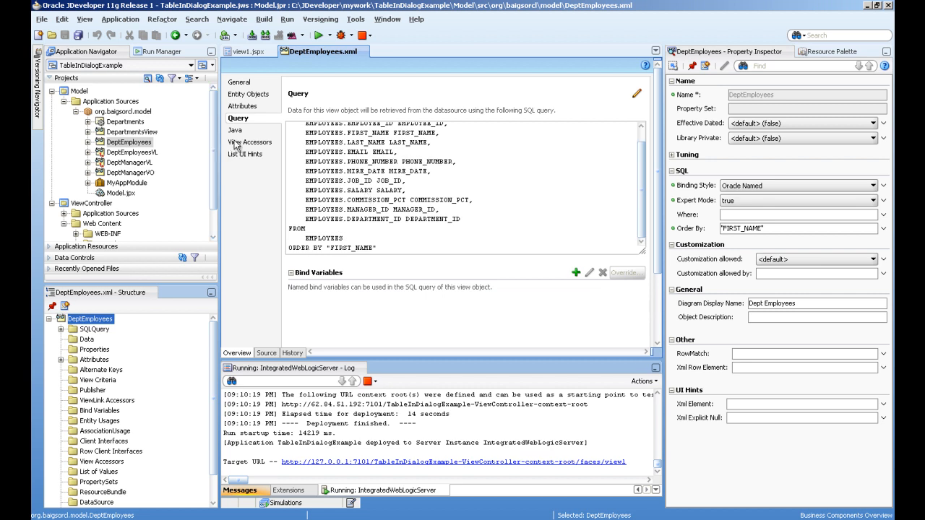
click(250, 142)
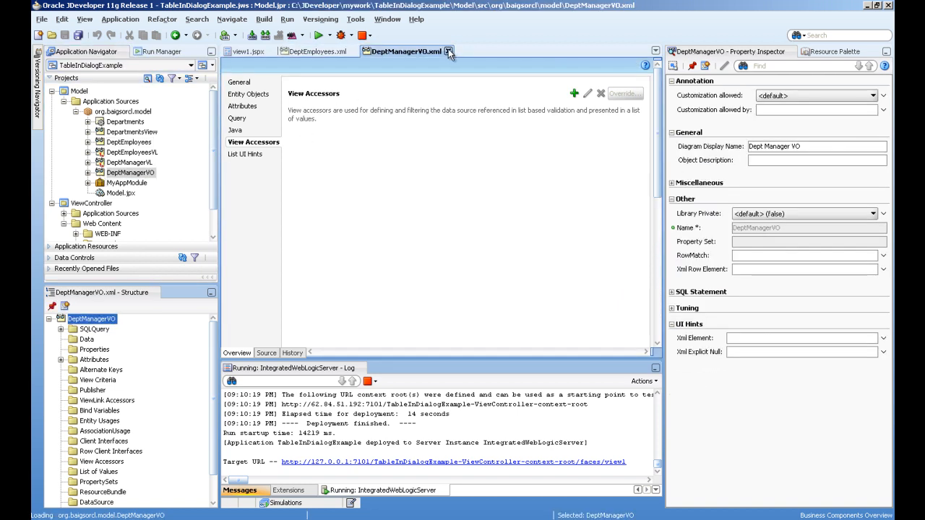
Open the DeptEmployeesVL and DeptManagerVL view links on their Relationship pages.
click(249, 52)
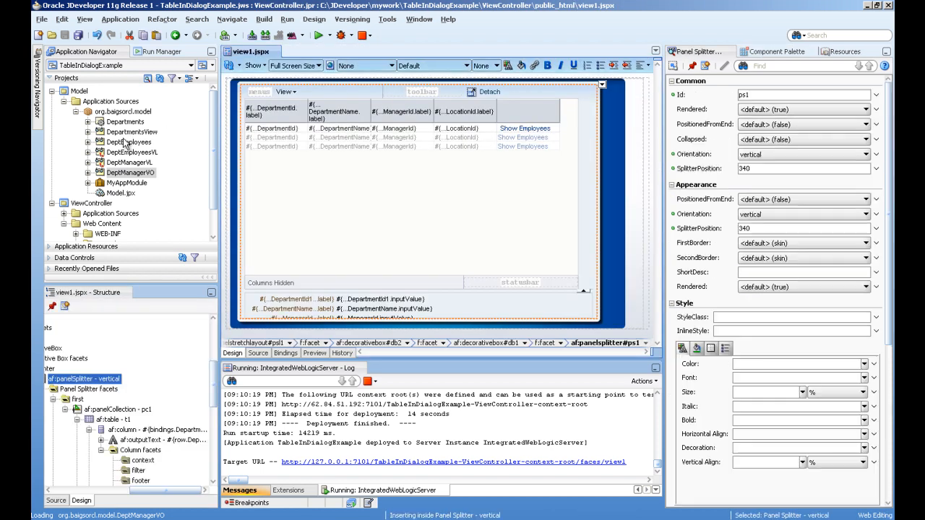
mouse_move(130, 162)
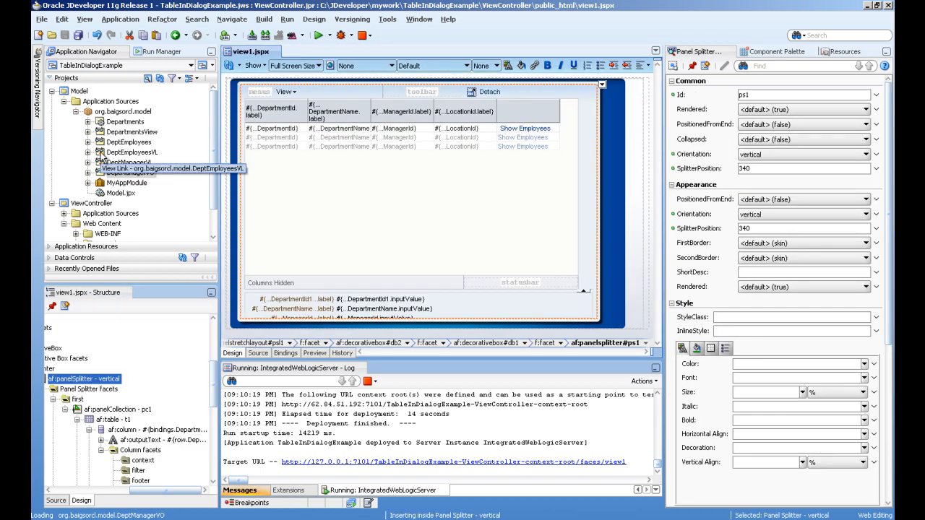
click(133, 153)
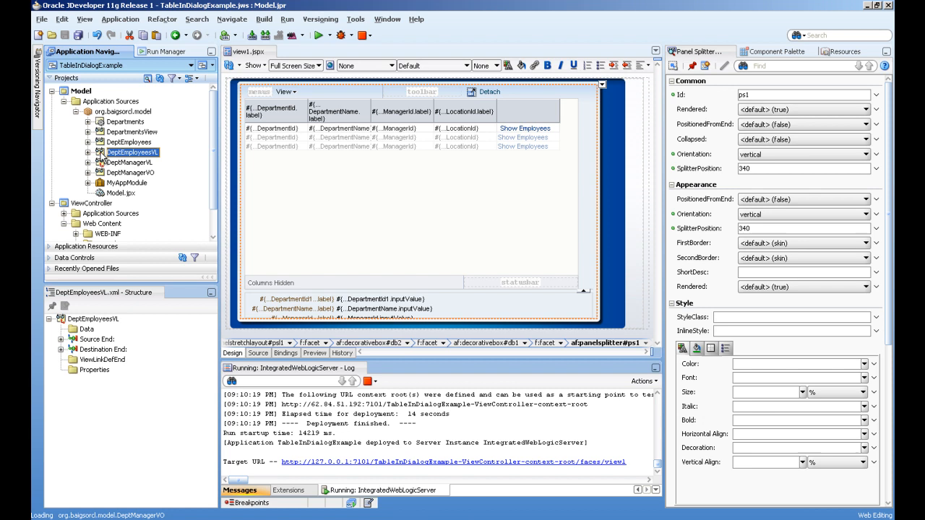
double_click(133, 152)
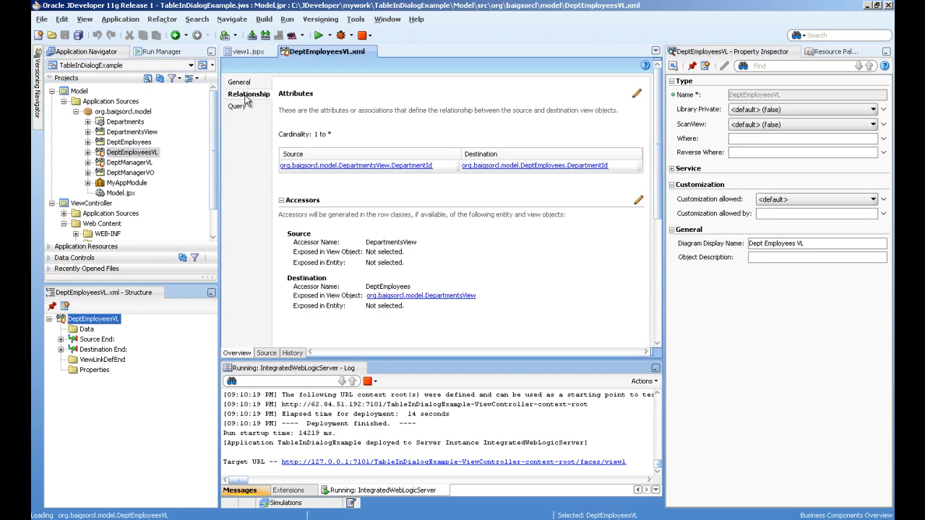
mouse_move(329, 174)
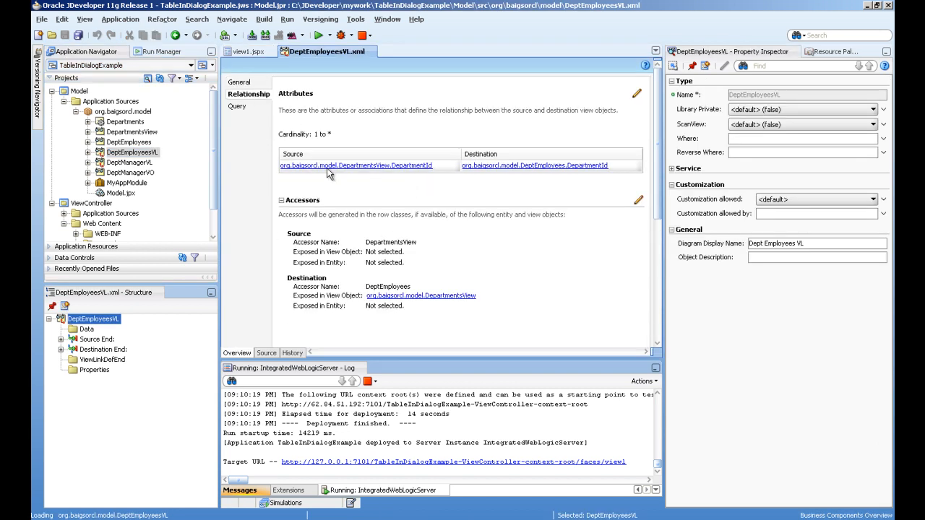
mouse_move(387, 170)
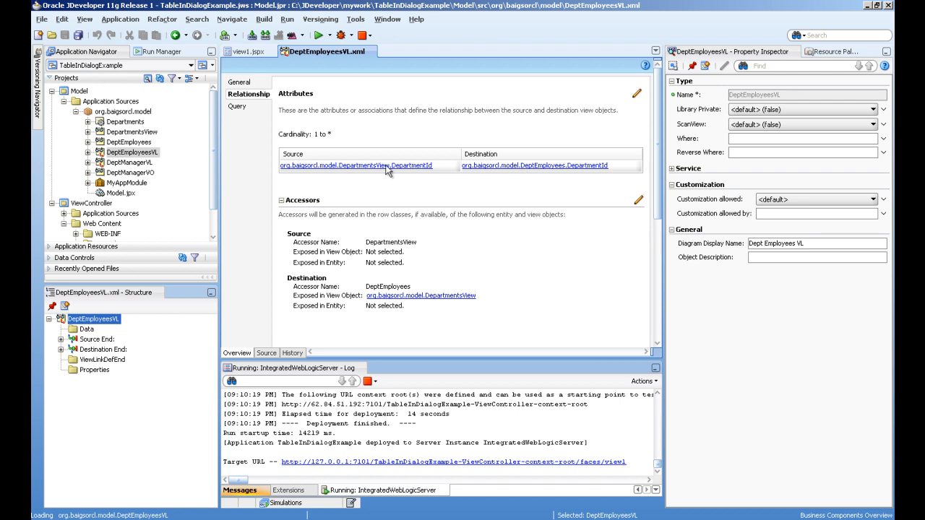
mouse_move(540, 176)
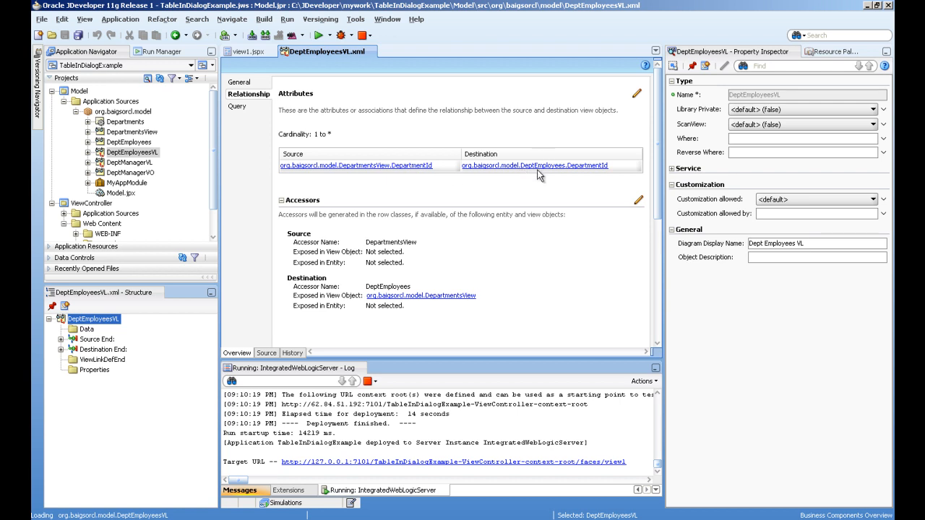
mouse_move(346, 173)
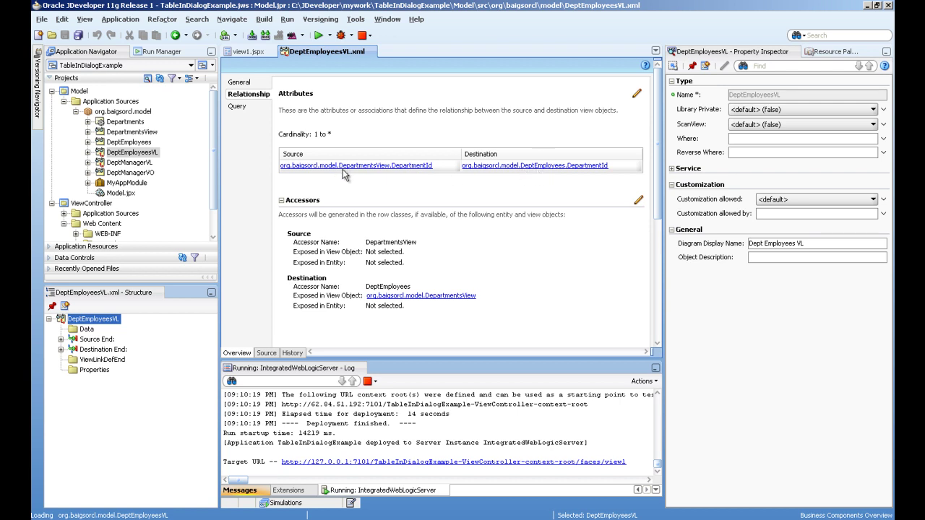
click(130, 161)
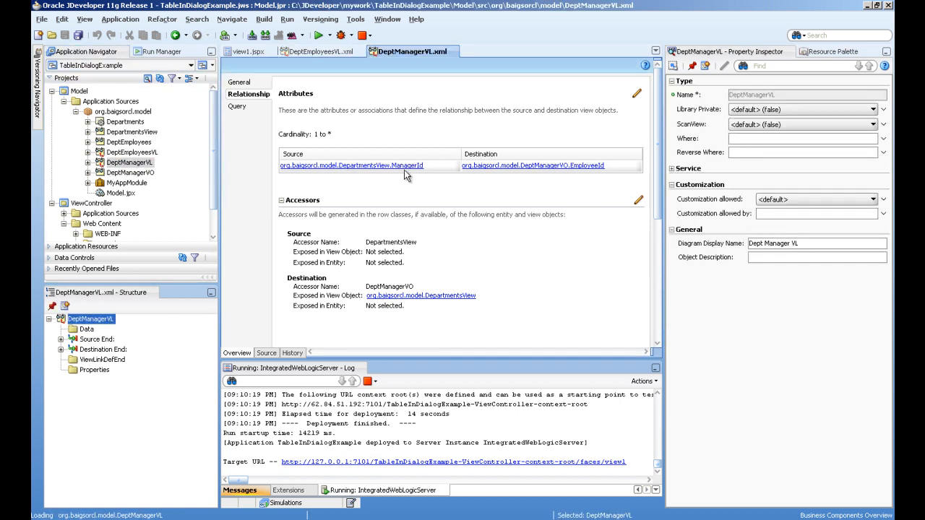
mouse_move(575, 176)
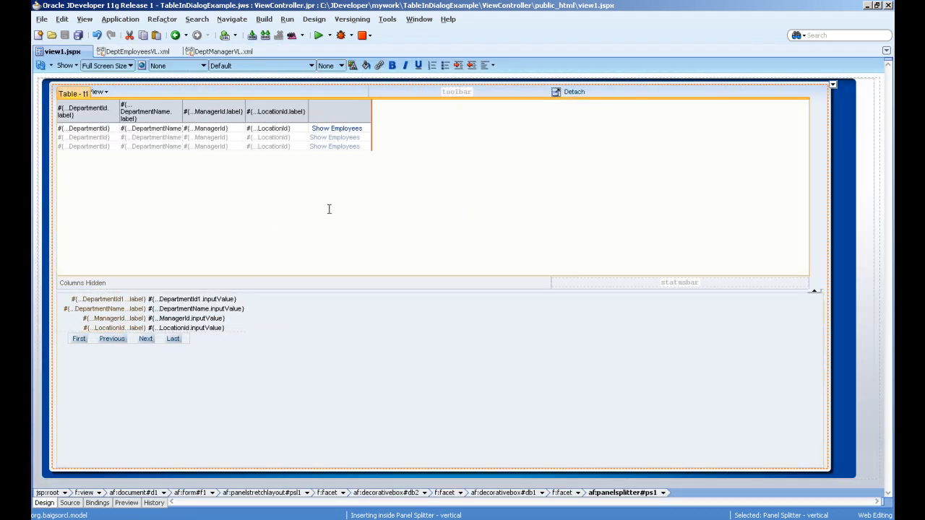
mouse_move(184, 148)
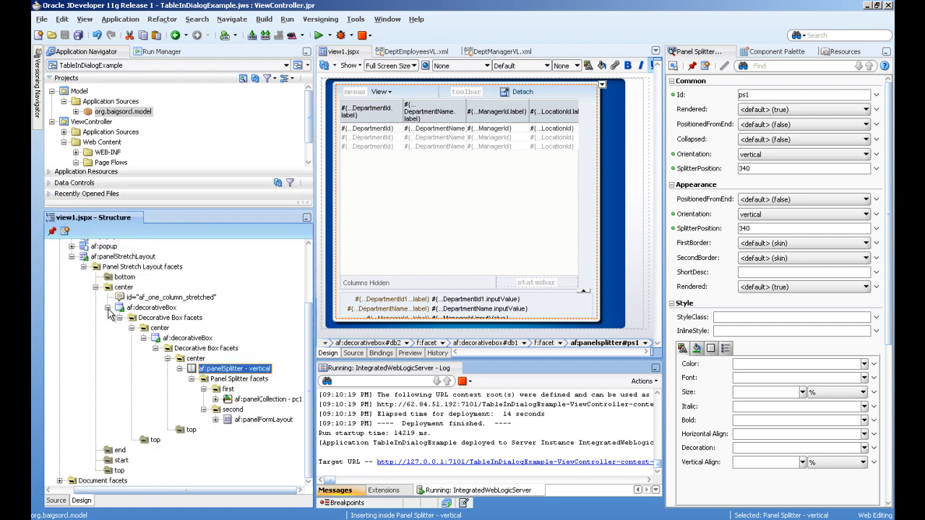
Select the decorative box center facet, the popups and manager note window, and show the data controls.
click(185, 408)
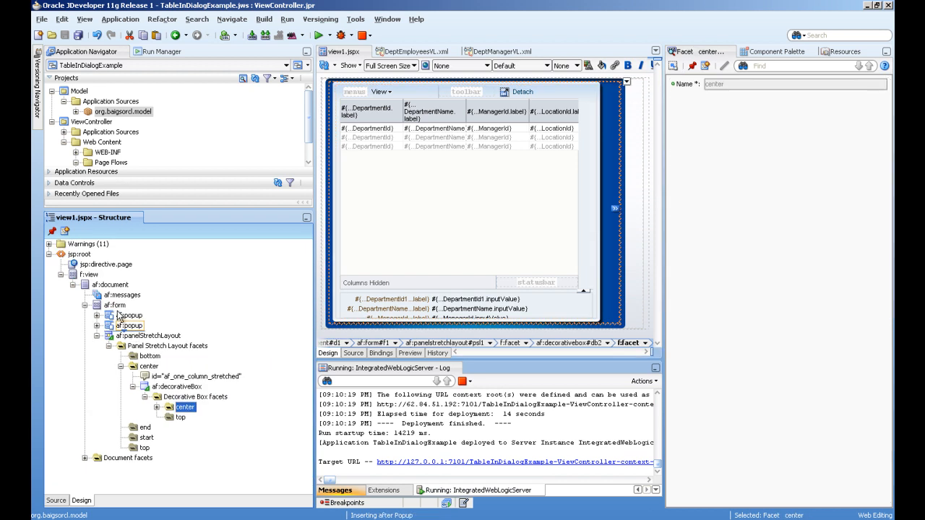
click(130, 316)
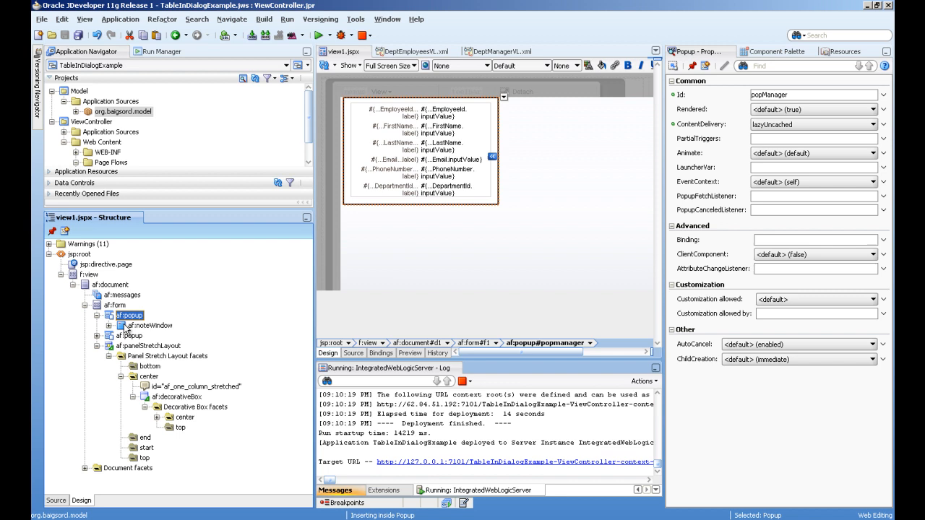
click(150, 325)
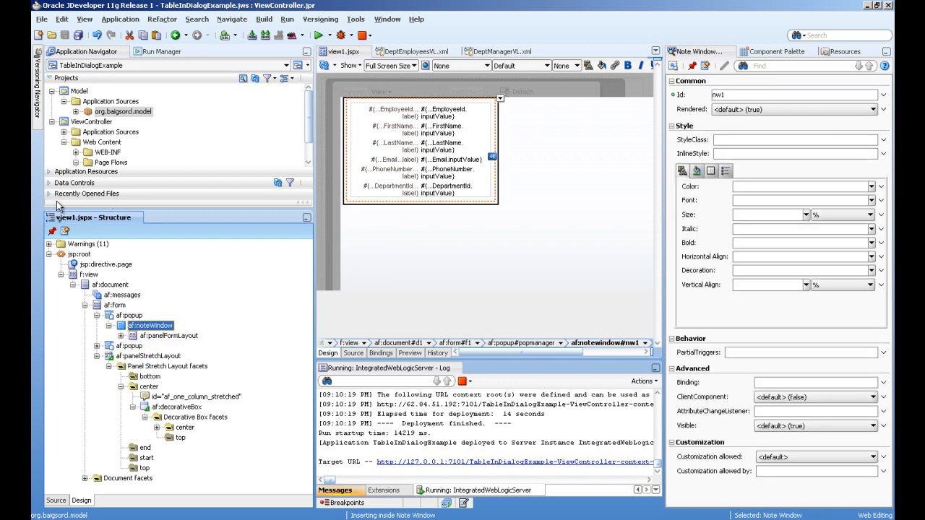
click(75, 141)
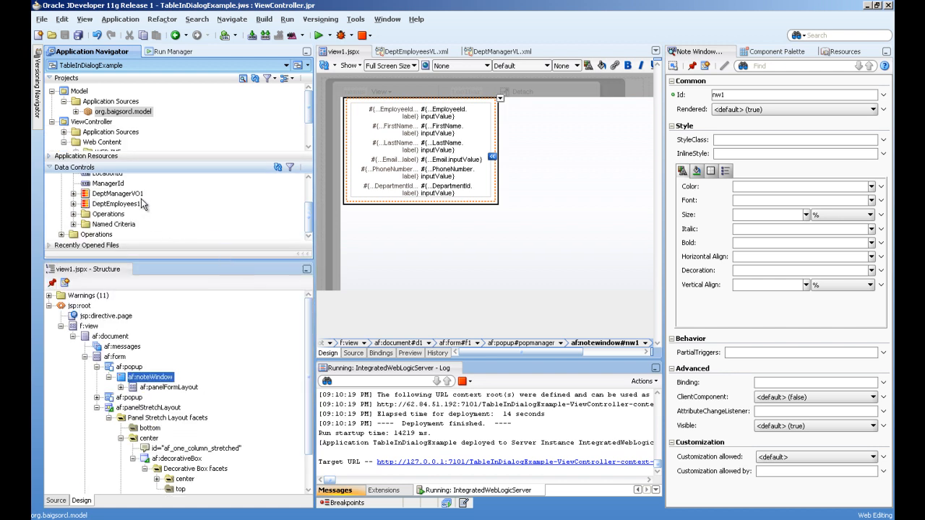
mouse_move(115, 194)
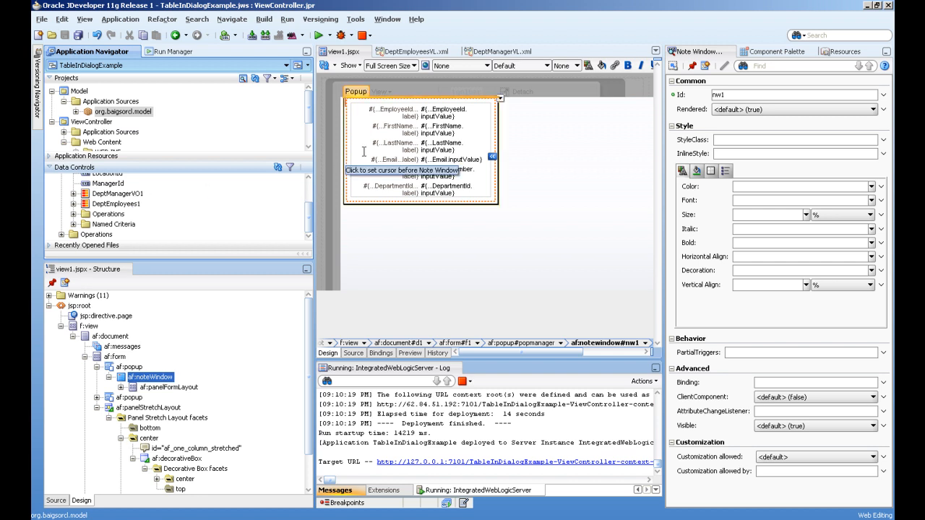
Inspect the popManager popup's note window and properties, then the employees popup's note window.
click(123, 377)
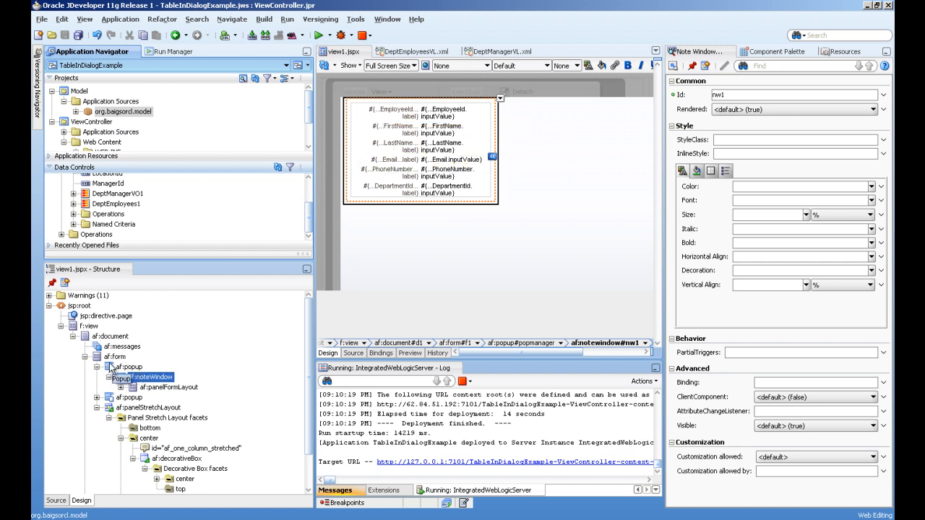
click(130, 367)
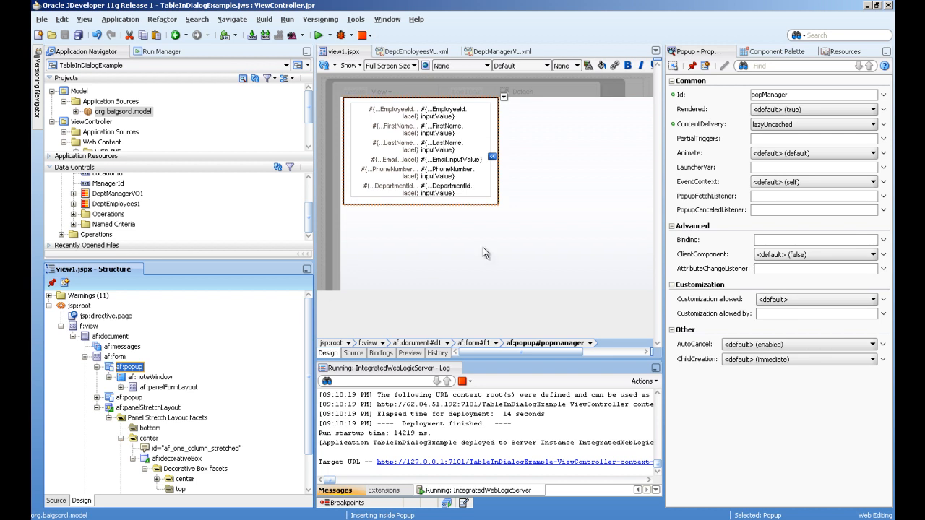
mouse_move(234, 335)
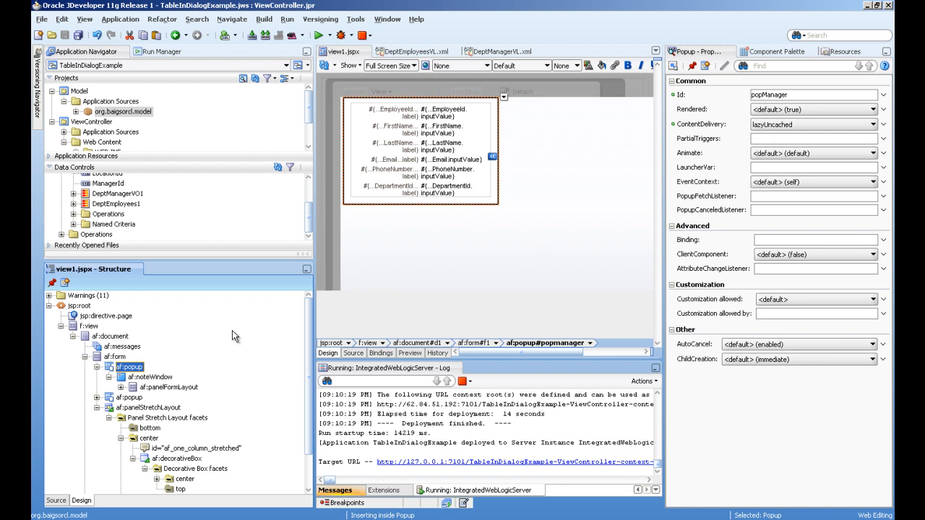
click(130, 397)
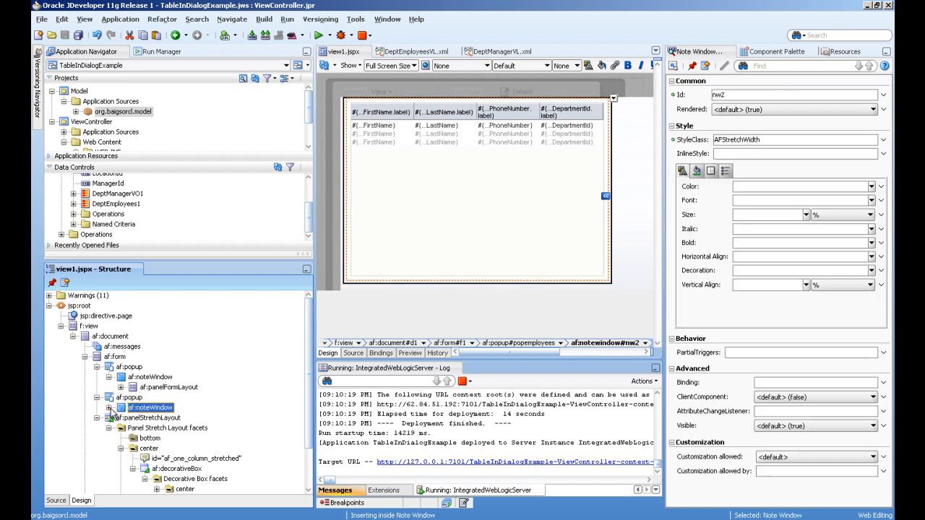
Inspect the employees table t2 bound to DeptEmployees1 inside the popEmployees note window.
click(159, 418)
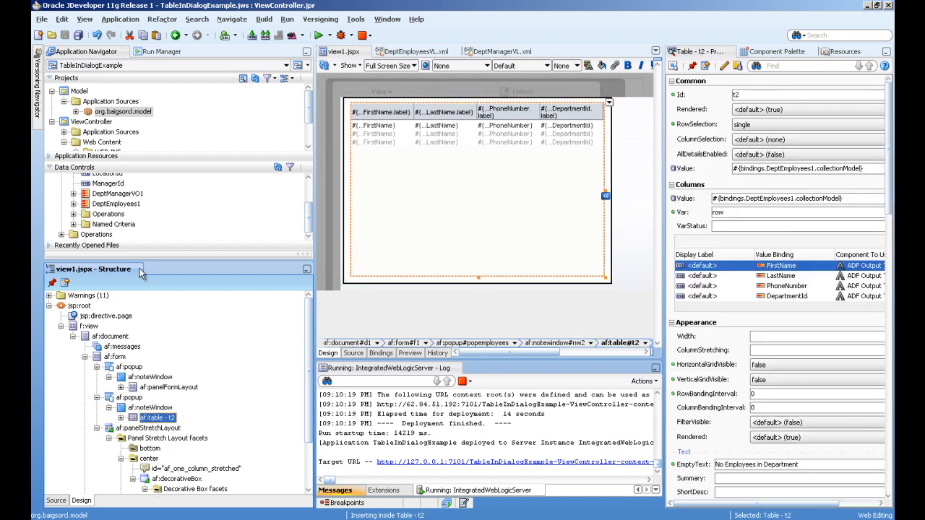
mouse_move(116, 213)
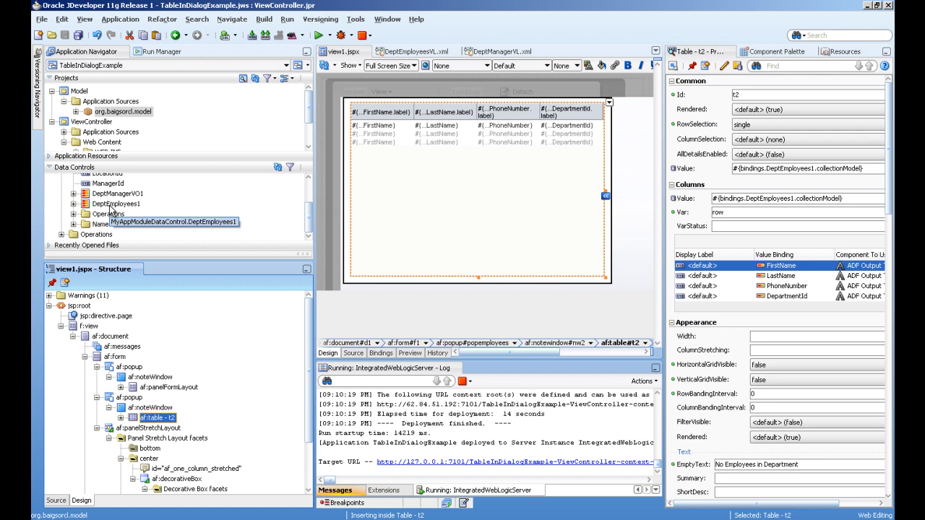
mouse_move(697, 341)
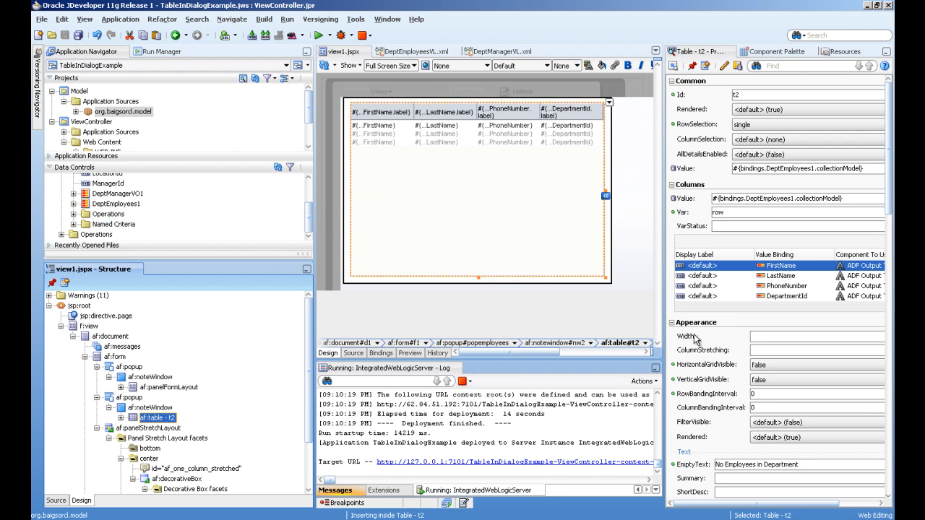
mouse_move(745, 376)
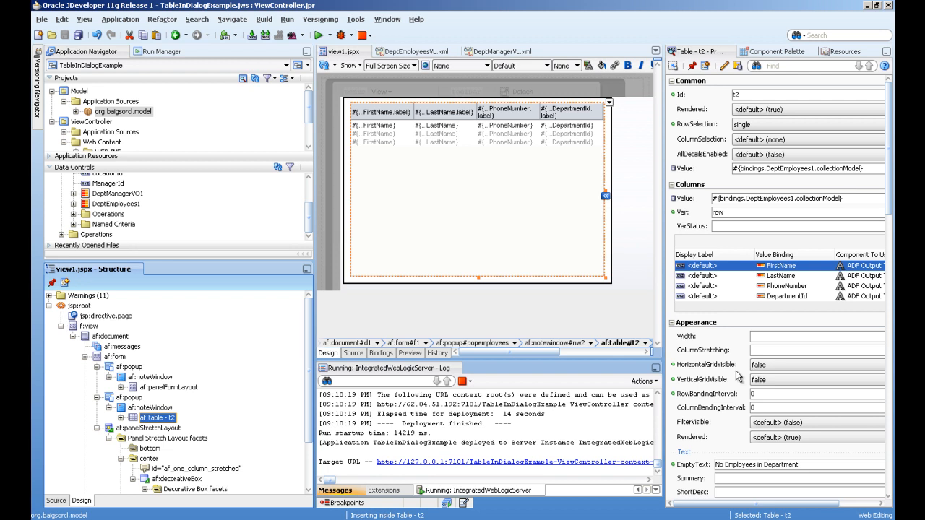
mouse_move(786, 373)
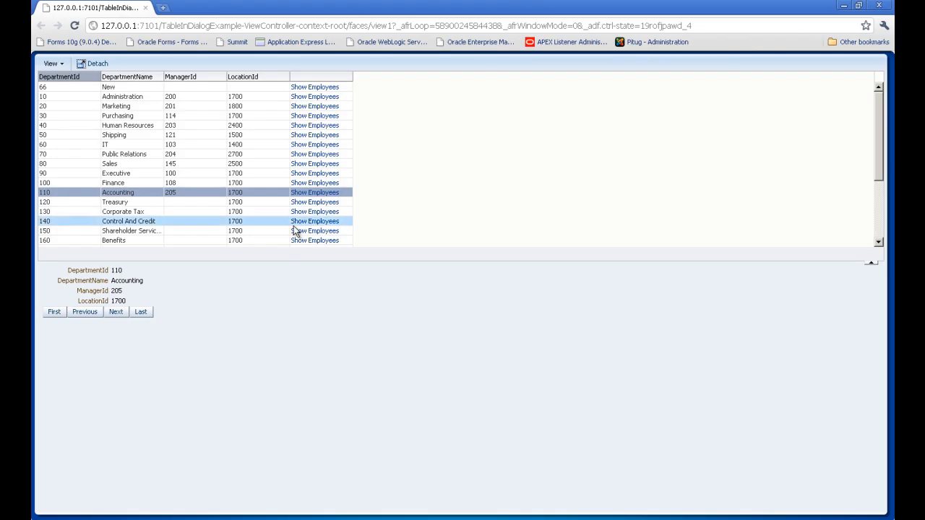
Show Accounting's employees, Shelley Higgins and William Gietz, in the popup.
click(315, 193)
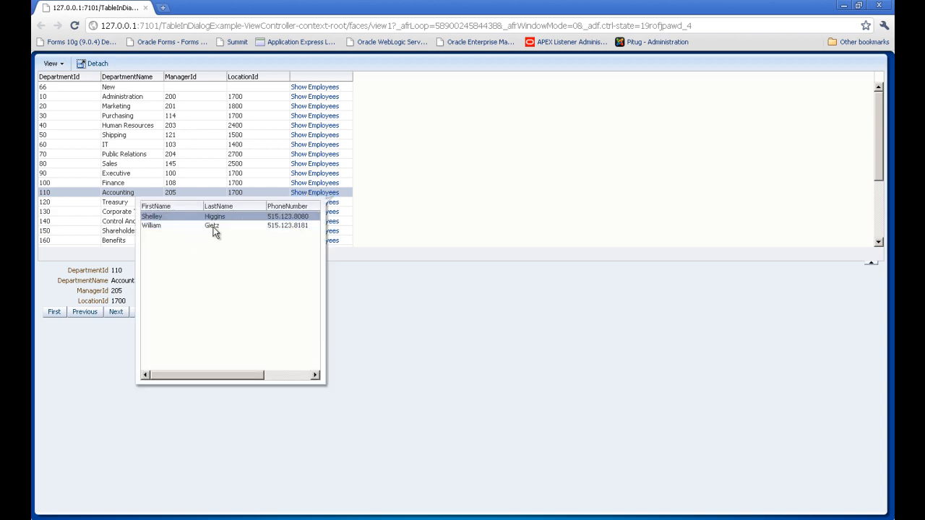
mouse_move(227, 284)
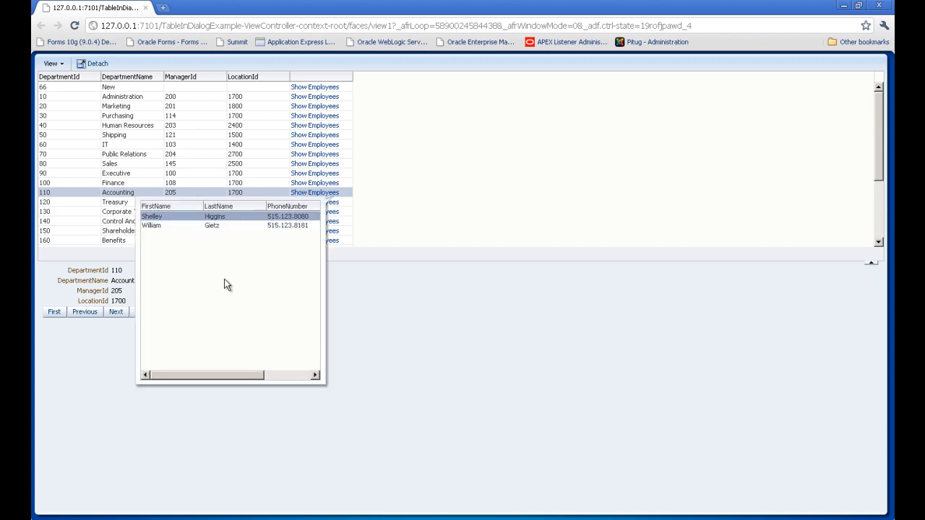
mouse_move(272, 315)
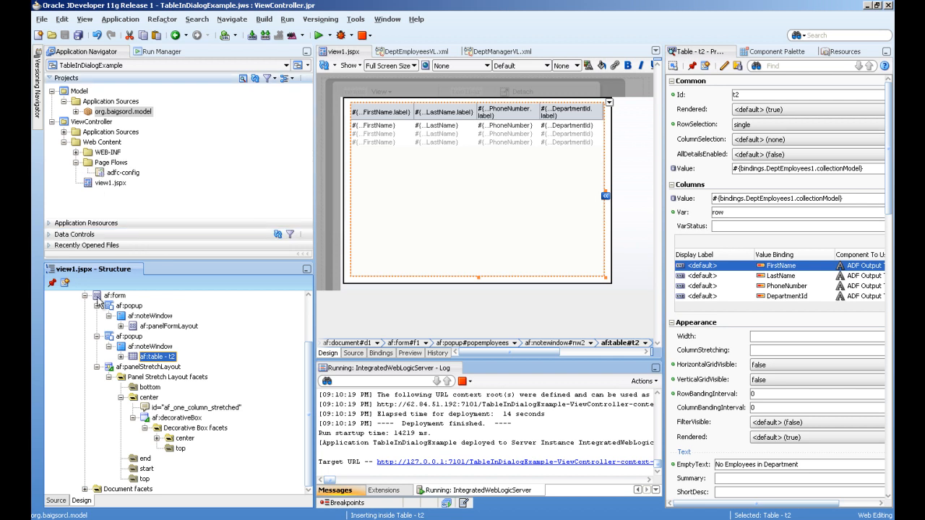
Expand the table column and reveal the Show Employees link's popup behavior on action.
click(179, 418)
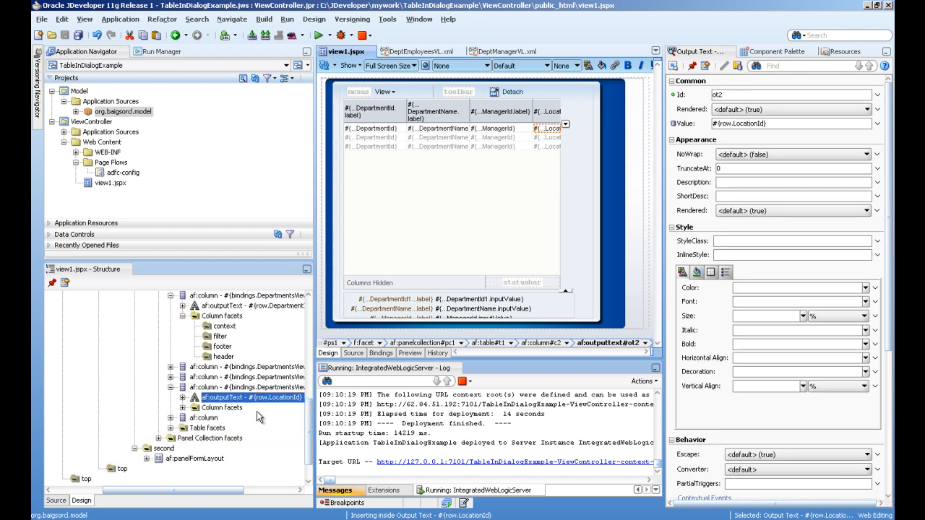
click(182, 418)
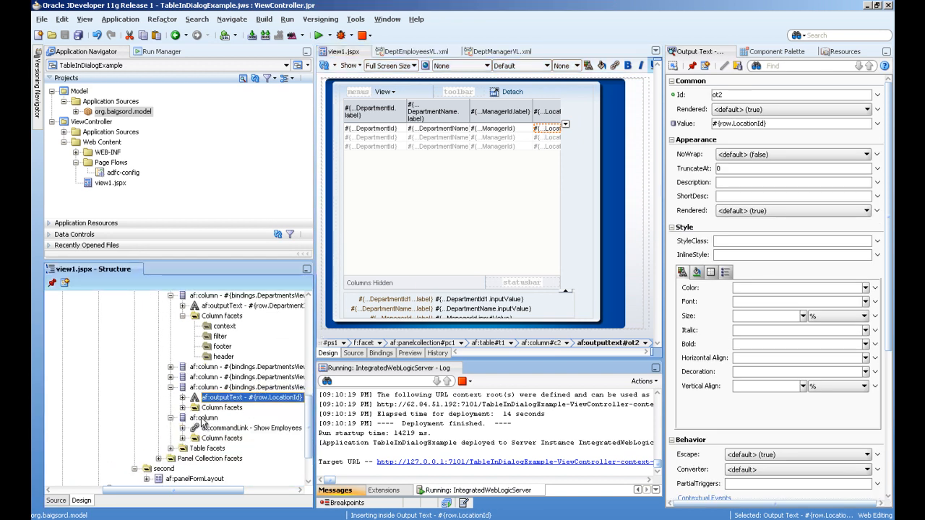
click(258, 428)
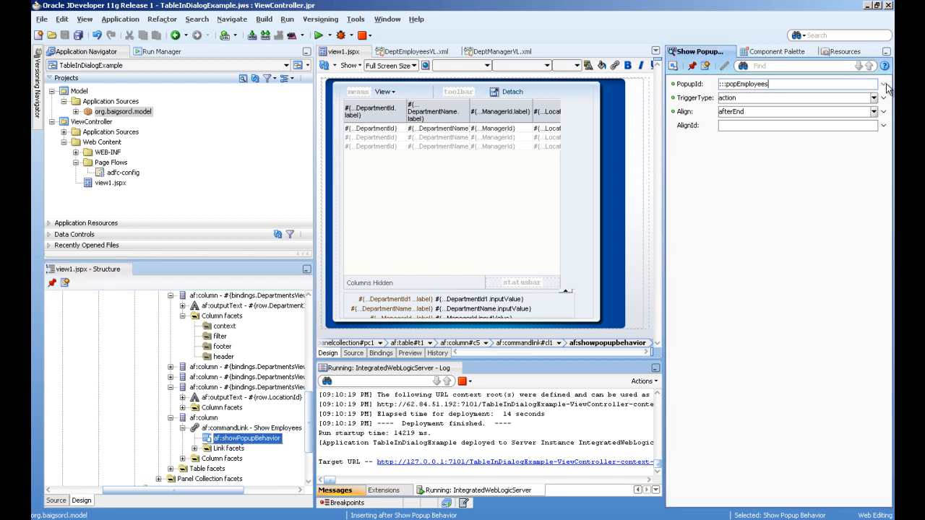
Choose popup popEmployees under form f1 as the behavior's PopupId.
click(881, 84)
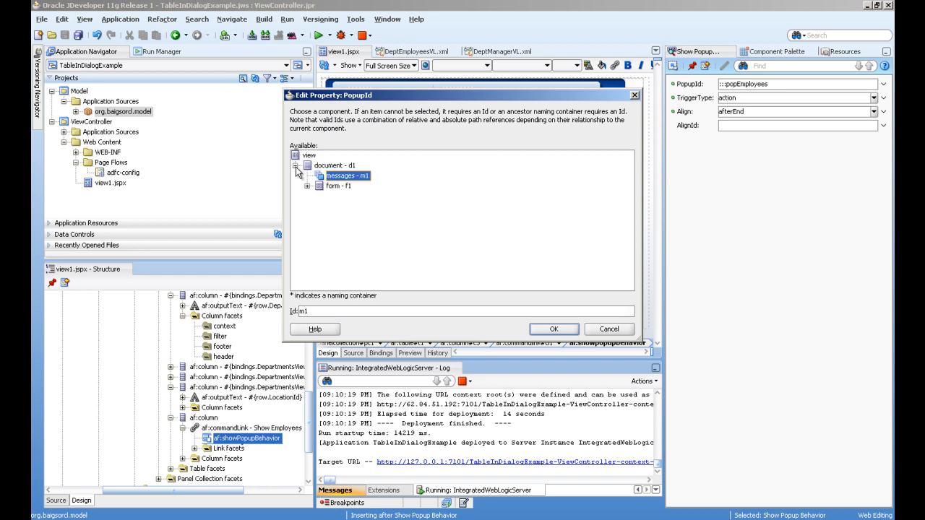
click(308, 185)
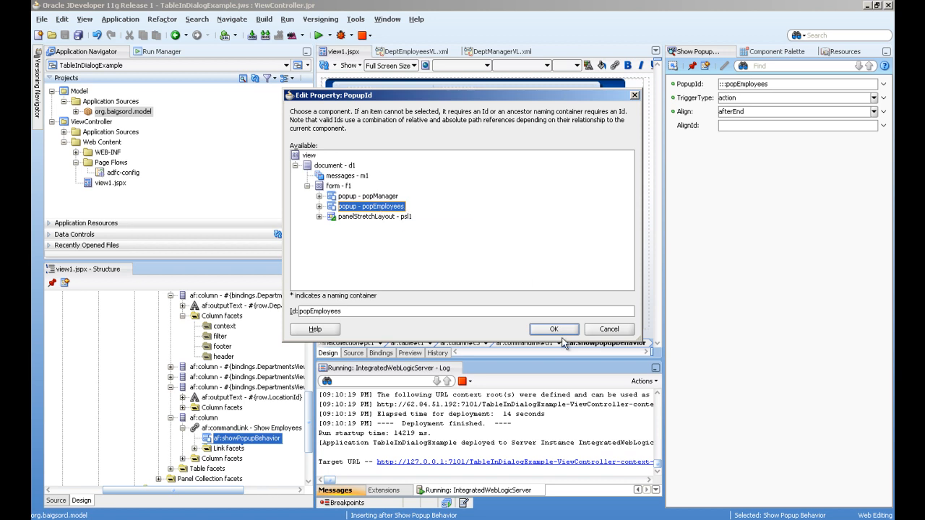
click(553, 329)
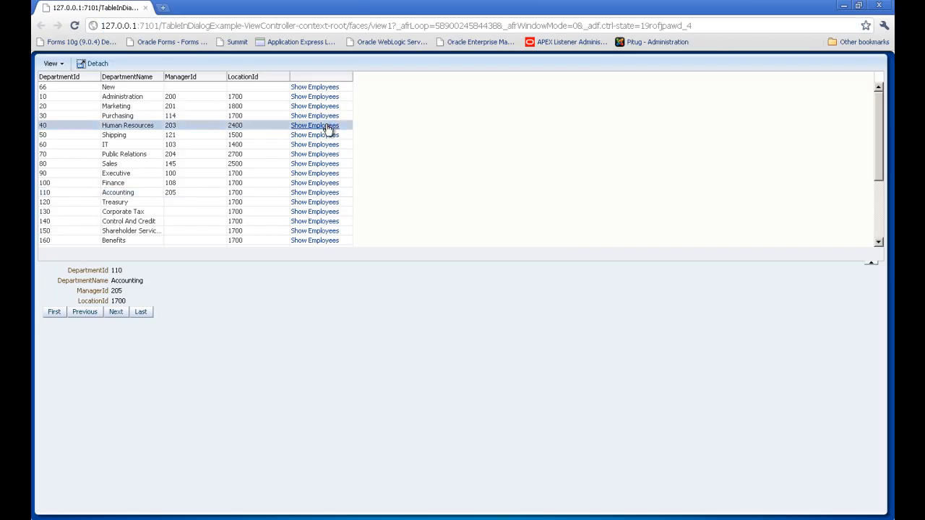
Select Human Resources to show department 40, manager 203, location 2400 in the form.
click(315, 125)
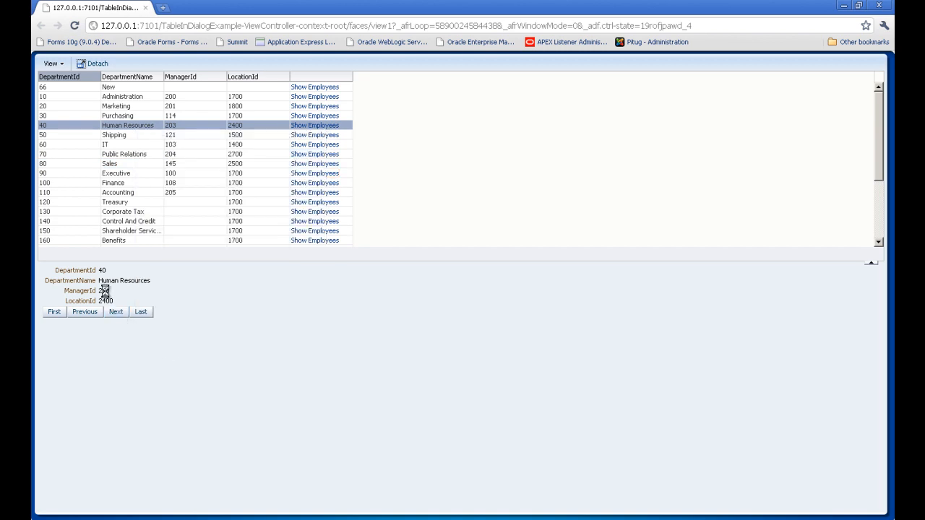
mouse_move(104, 291)
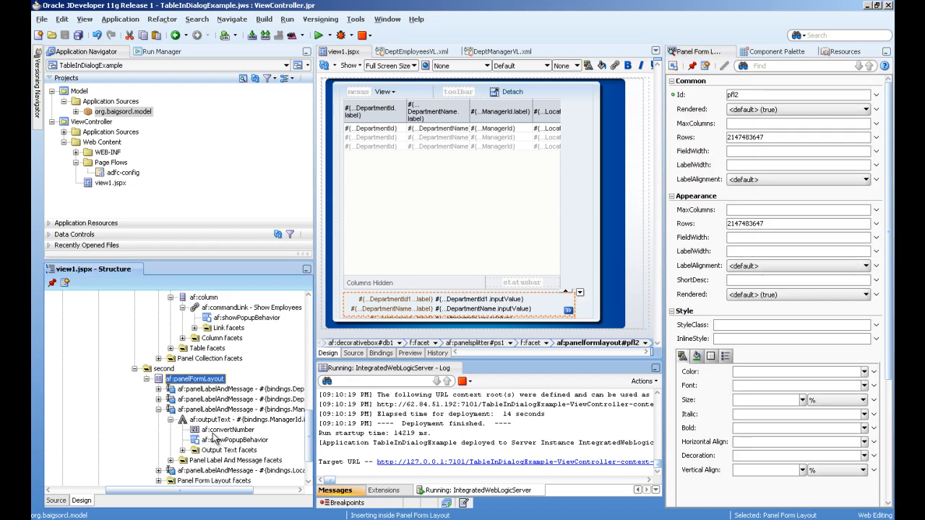
Inspect the ManagerId field's converter and its popManager mouseOver popup behavior.
click(217, 410)
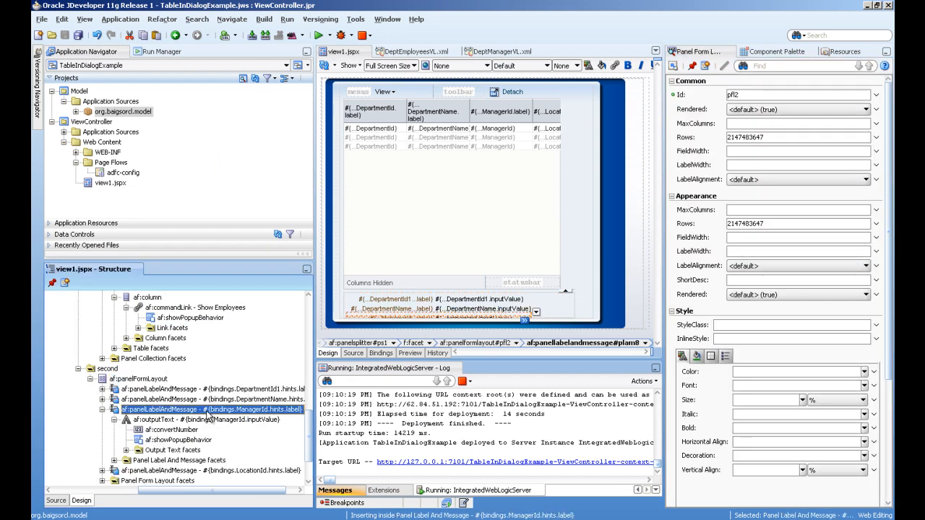
click(171, 429)
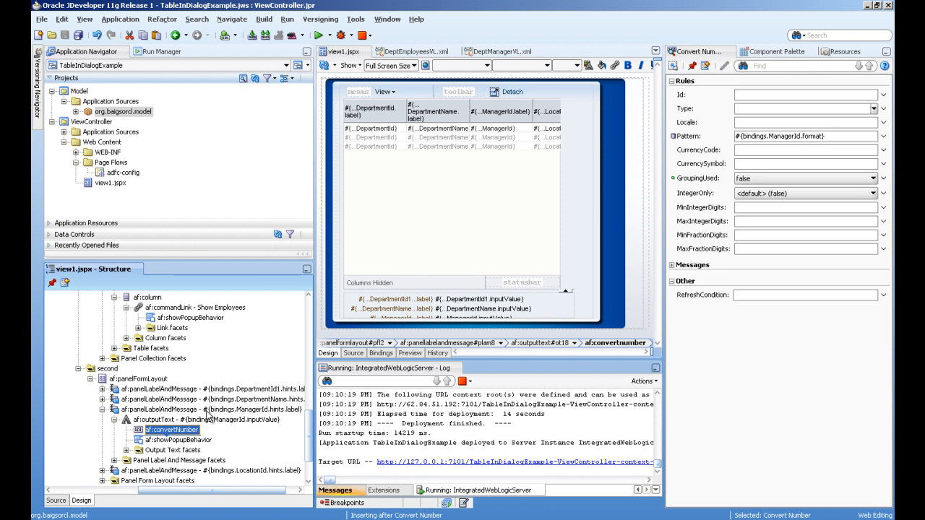
click(180, 440)
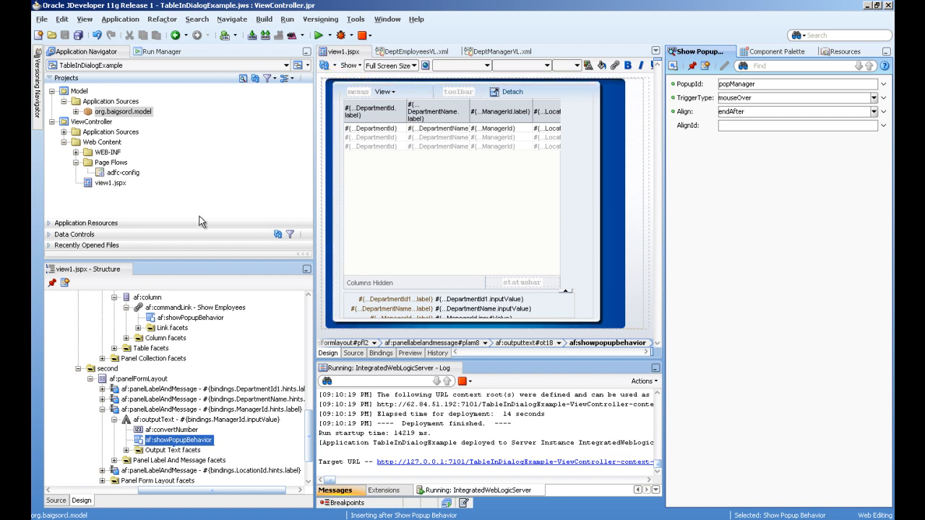
mouse_move(102, 143)
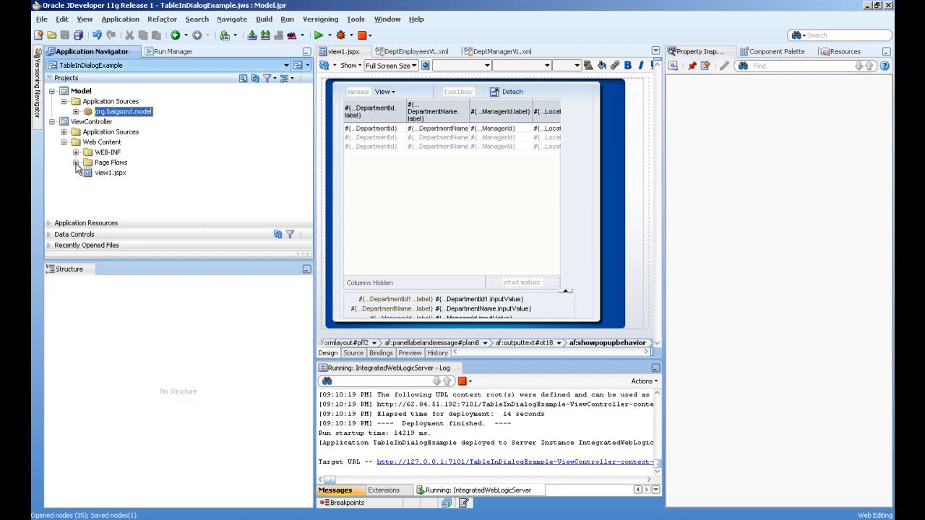
mouse_move(164, 182)
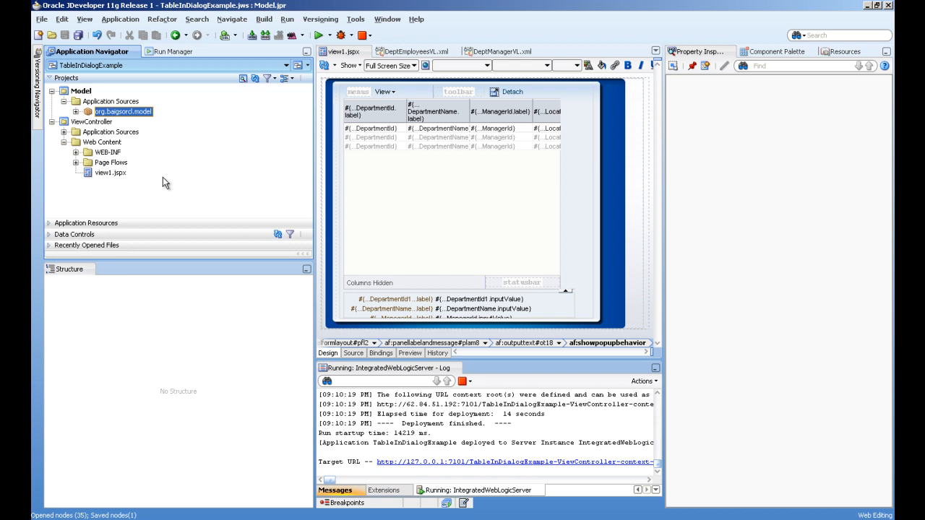
mouse_move(81, 118)
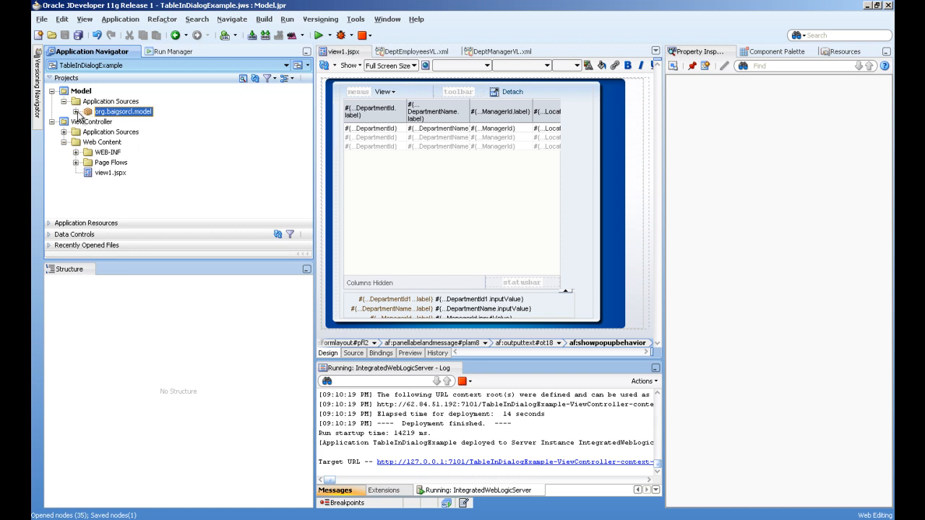
Expand the model package to list Departments, DeptEmployees, DeptManager view objects and MyAppModule.
click(77, 111)
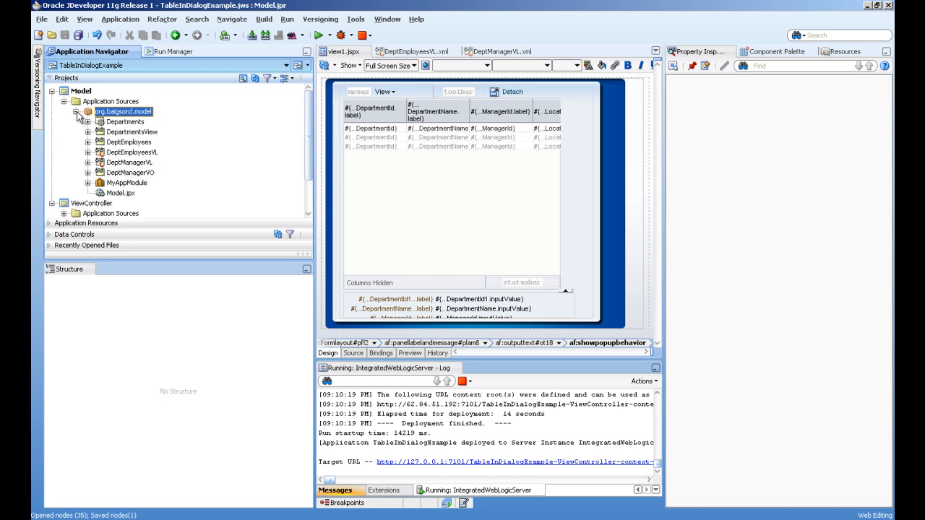